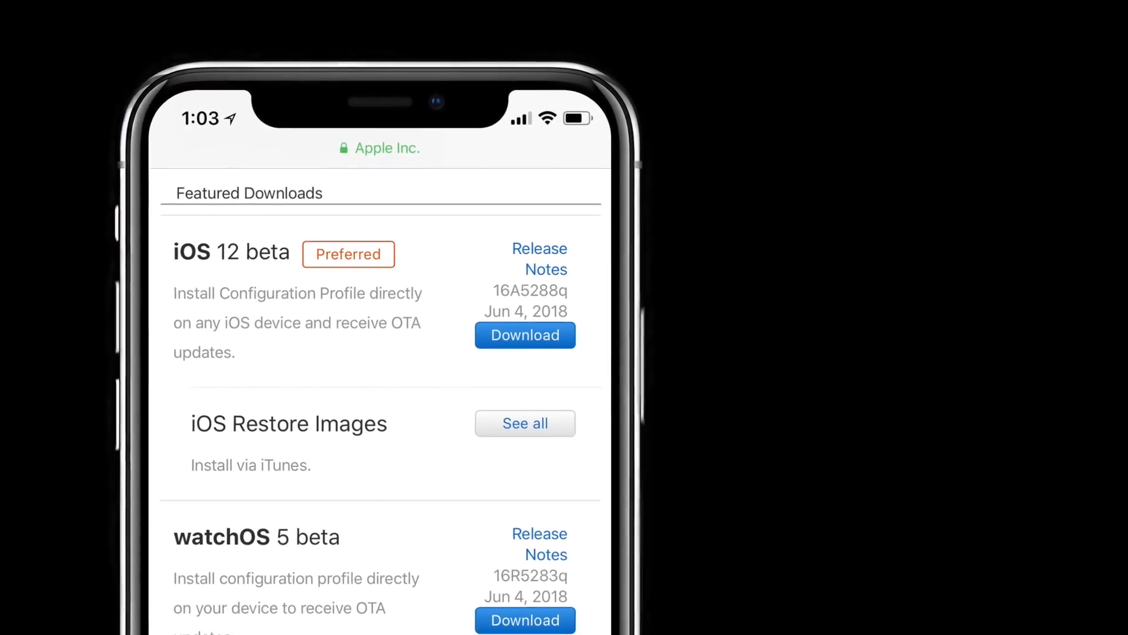
# - Subscribe to the iGeeksBlog channel and turn on its bell notifications
pyautogui.scroll(-3)
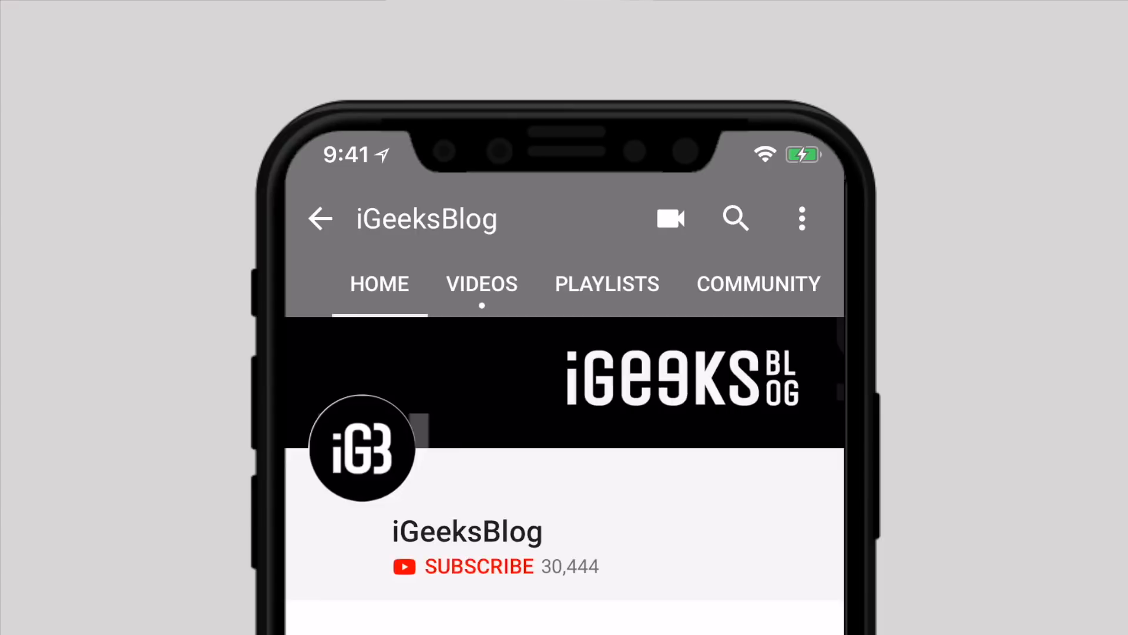
pyautogui.click(478, 565)
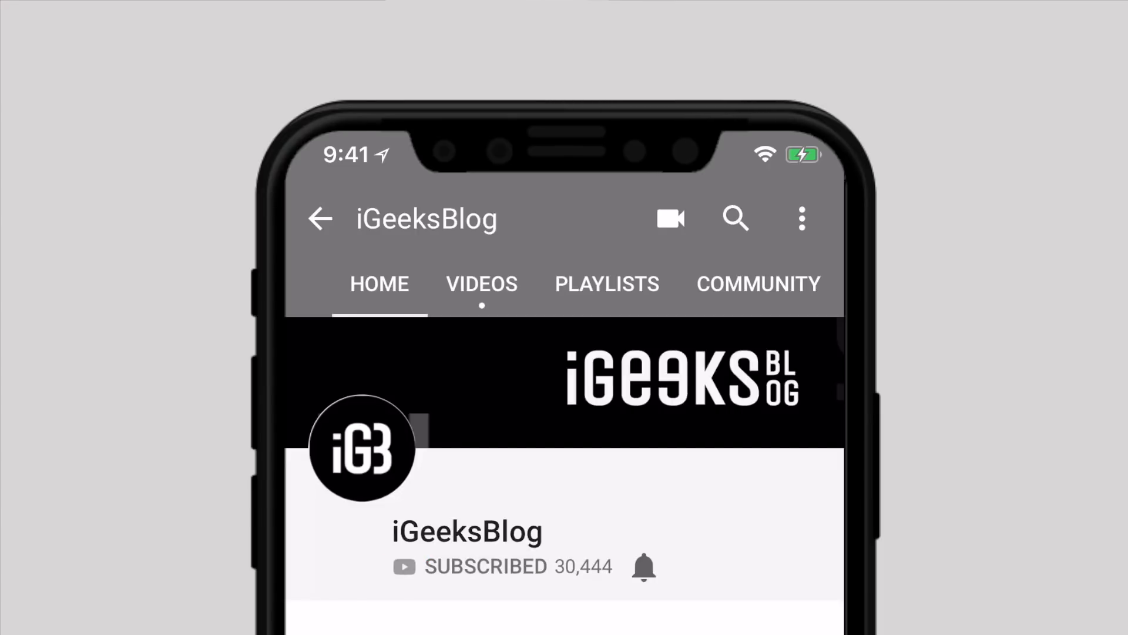
pyautogui.click(644, 567)
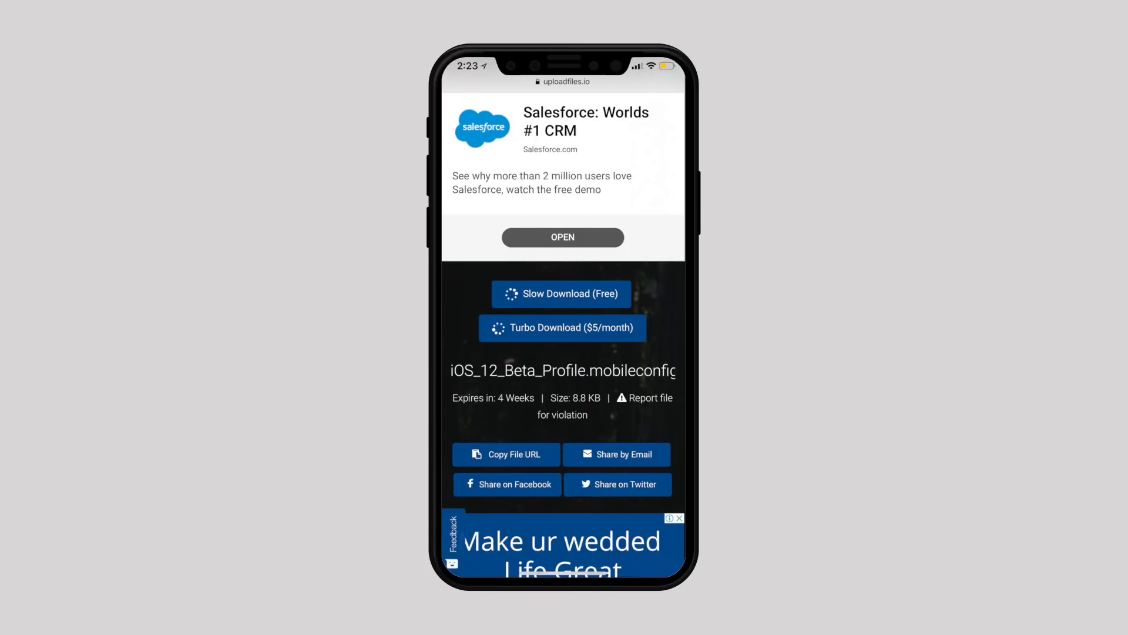
# - Download iOS_12_Beta_Profile.mobileconfig, allow it into Settings and choose iPhone as the device
pyautogui.click(562, 294)
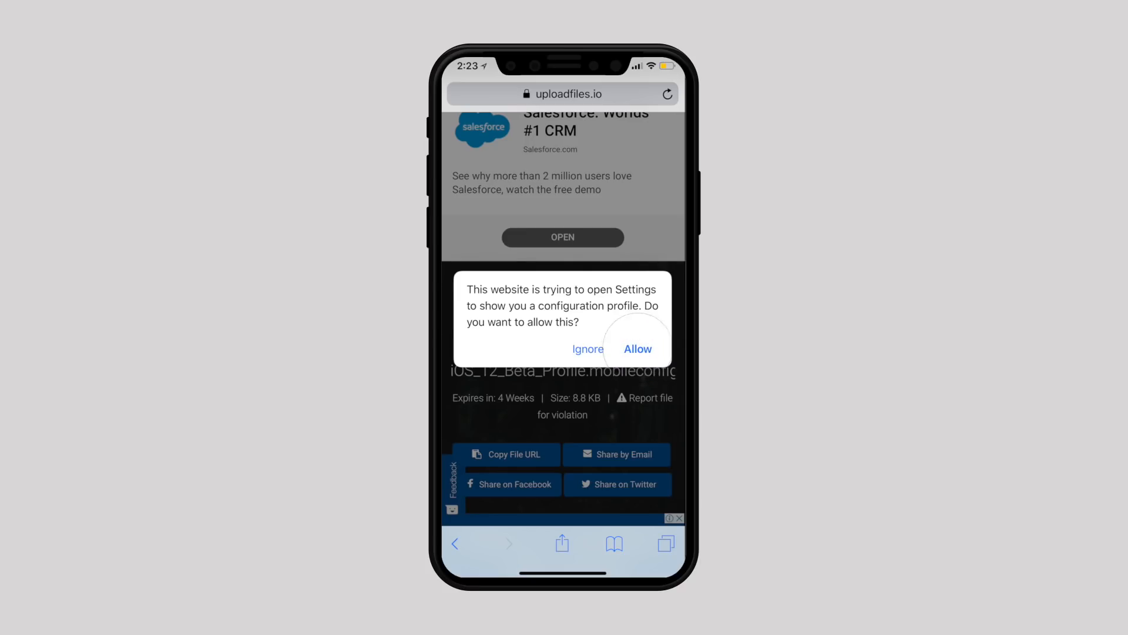
pyautogui.click(637, 348)
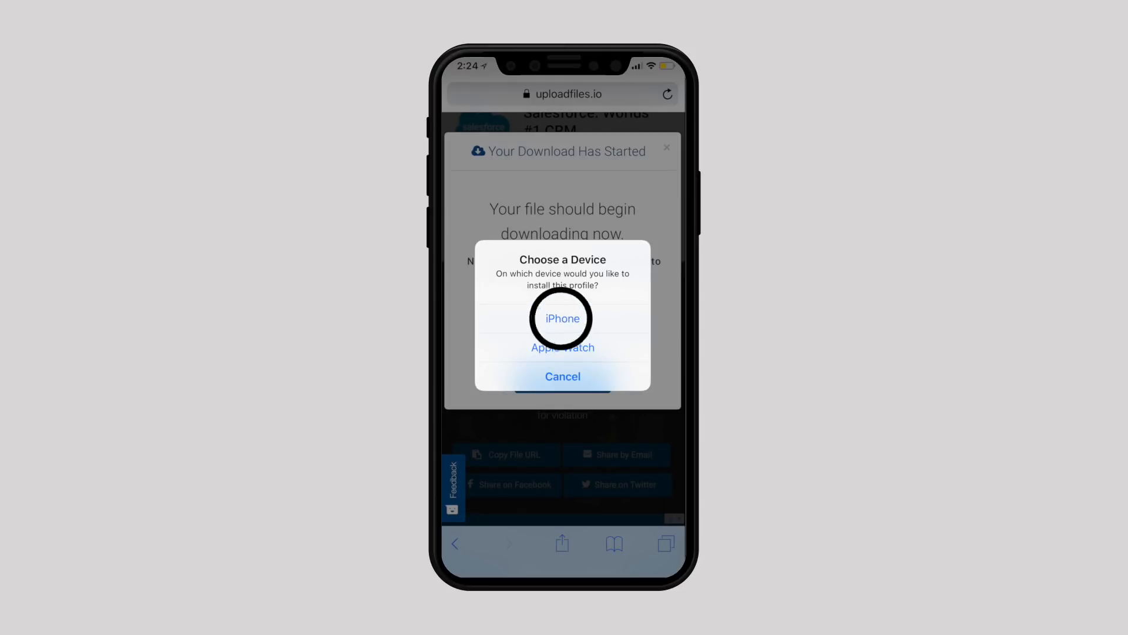
pyautogui.click(563, 319)
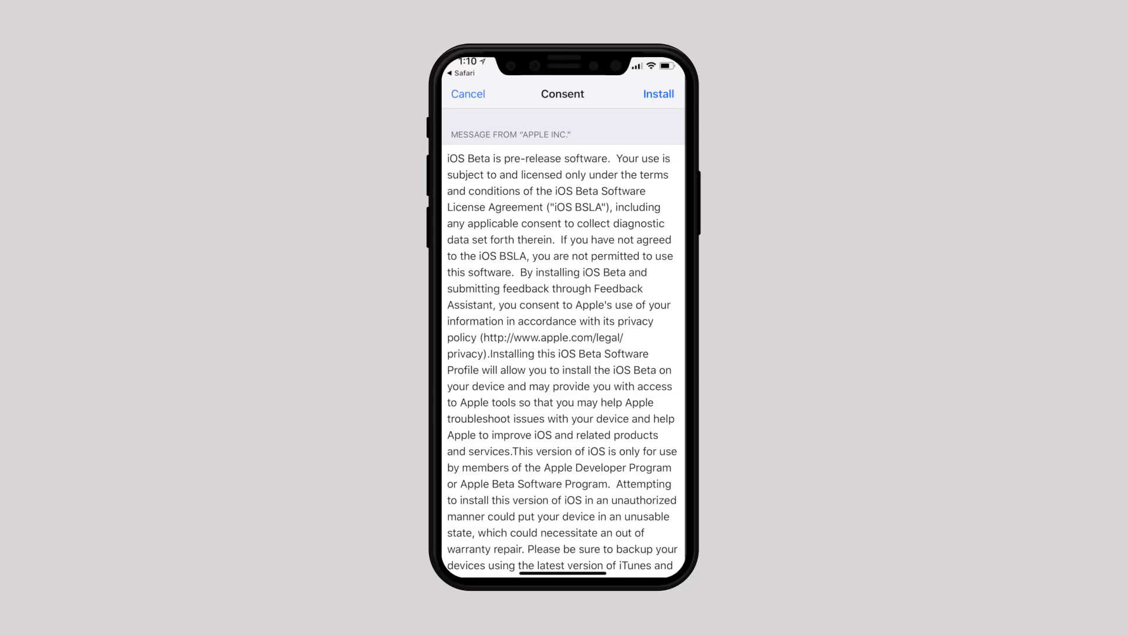
# - Install the iOS 12 Beta Software Profile and restart the iPhone to apply it
pyautogui.click(657, 94)
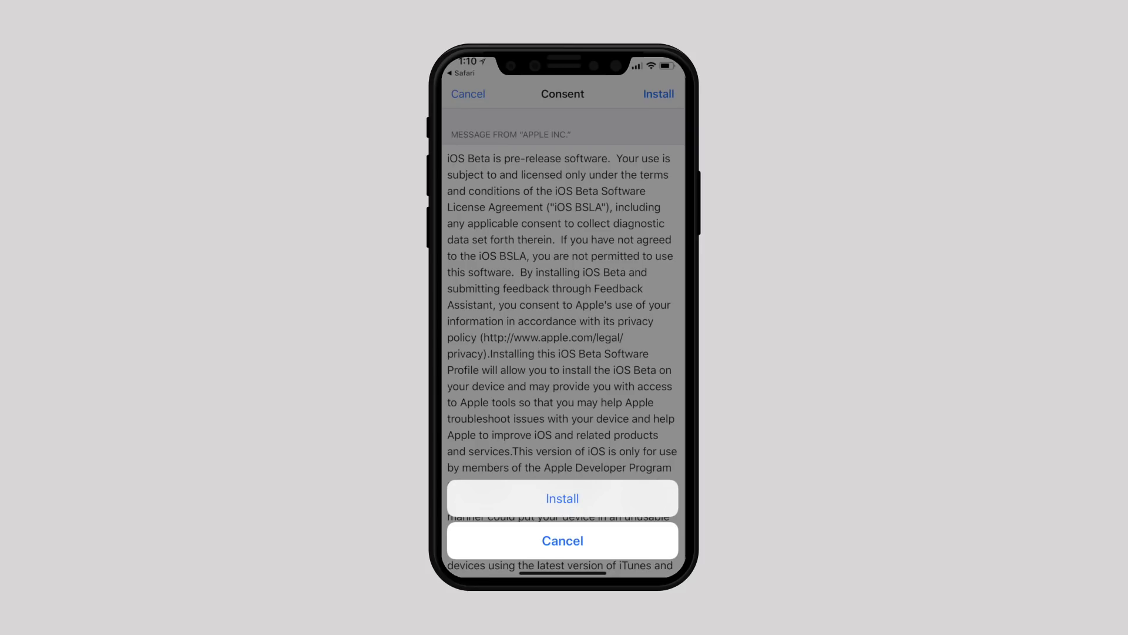
pyautogui.click(562, 497)
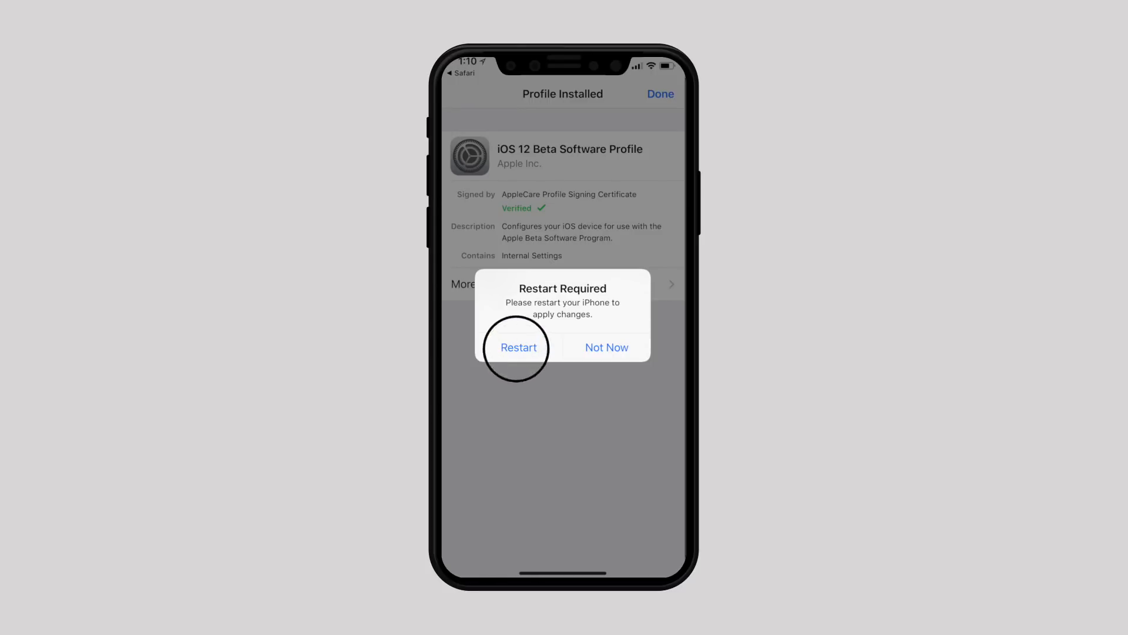
pyautogui.click(517, 347)
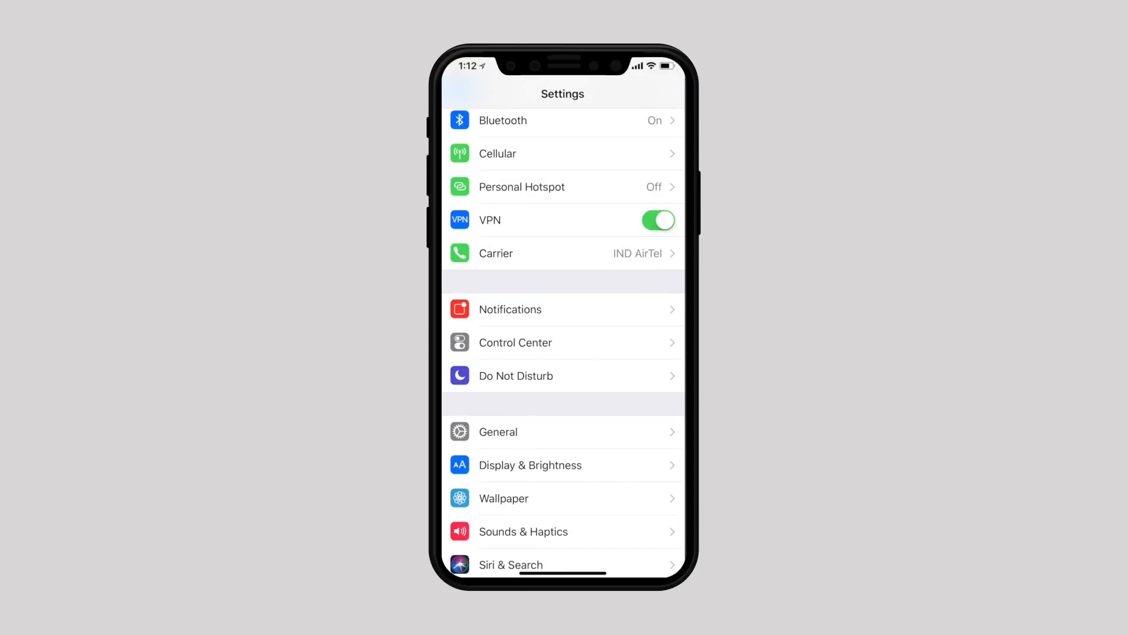
# - Go to General > Software Update, which offers the iOS 12 Developer beta (2.61 GB)
pyautogui.click(497, 431)
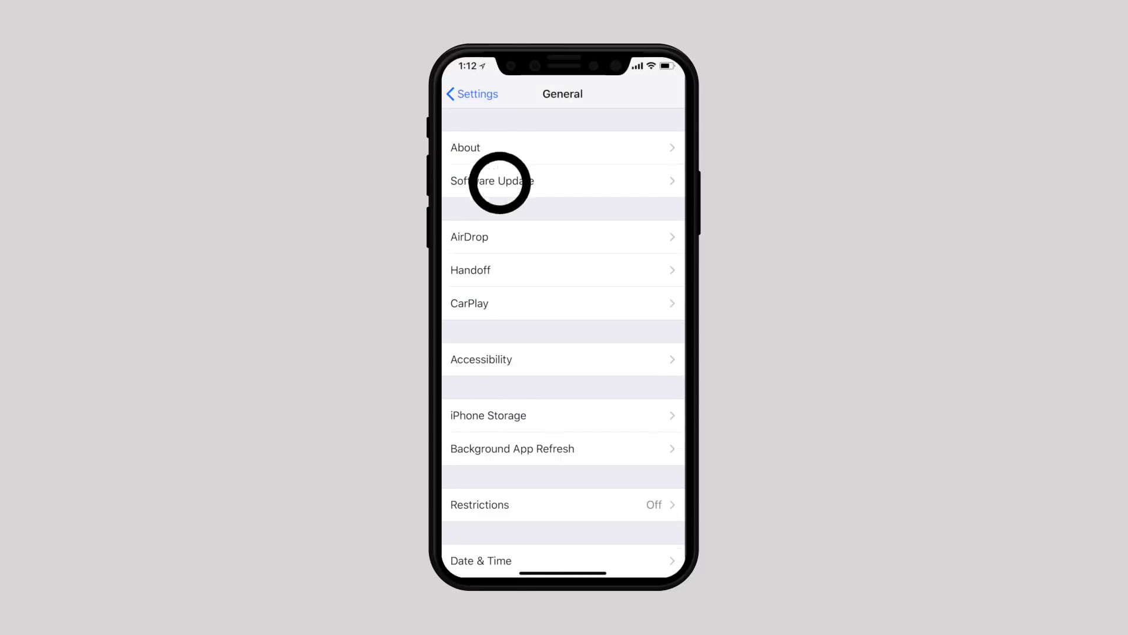
pyautogui.click(495, 180)
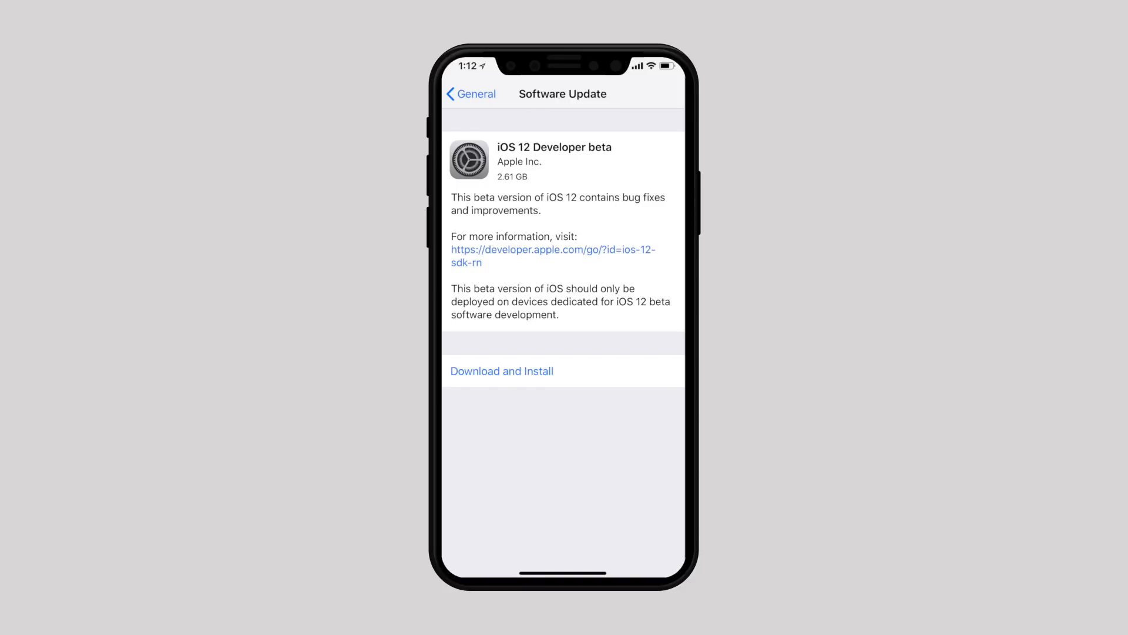
# - Start downloading the iOS 12 Developer beta, about 35 minutes remaining
pyautogui.click(502, 370)
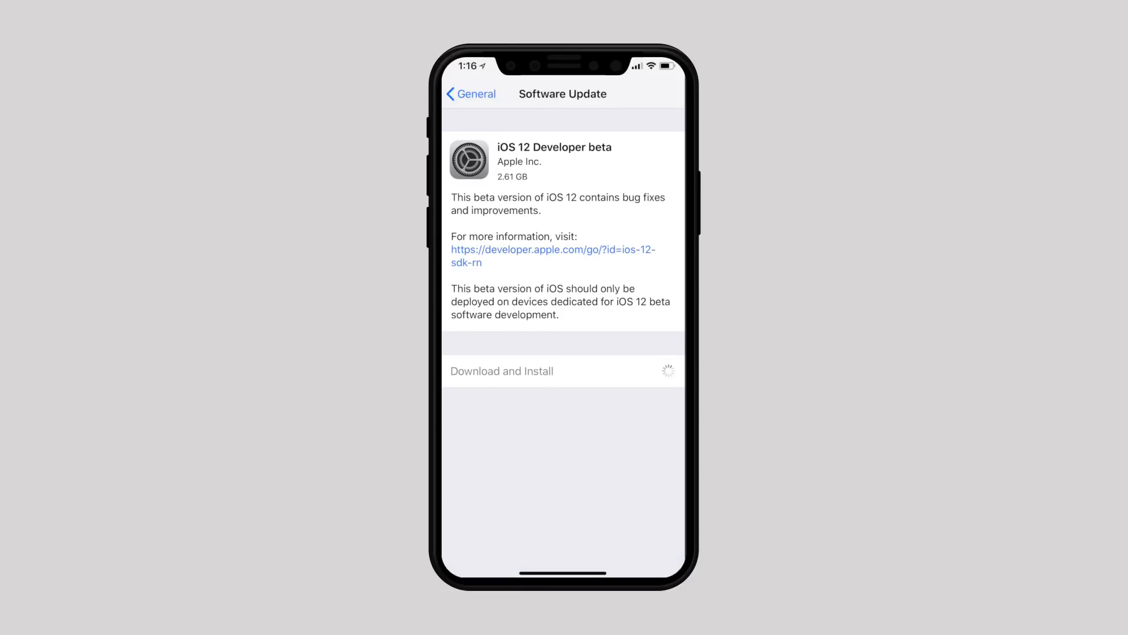
pyautogui.click(502, 370)
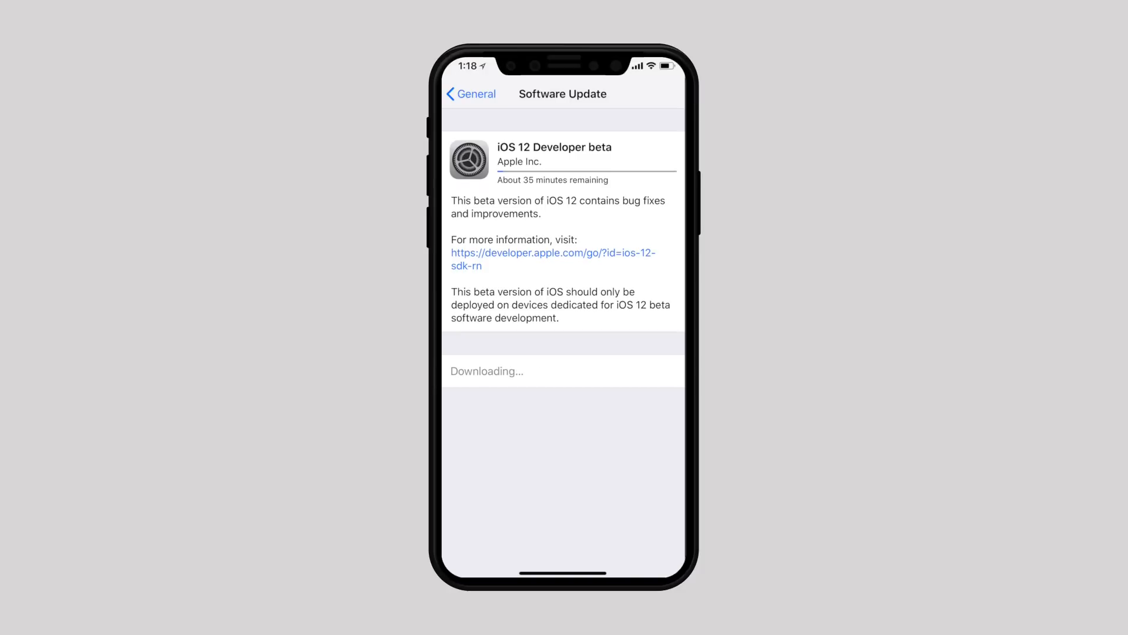